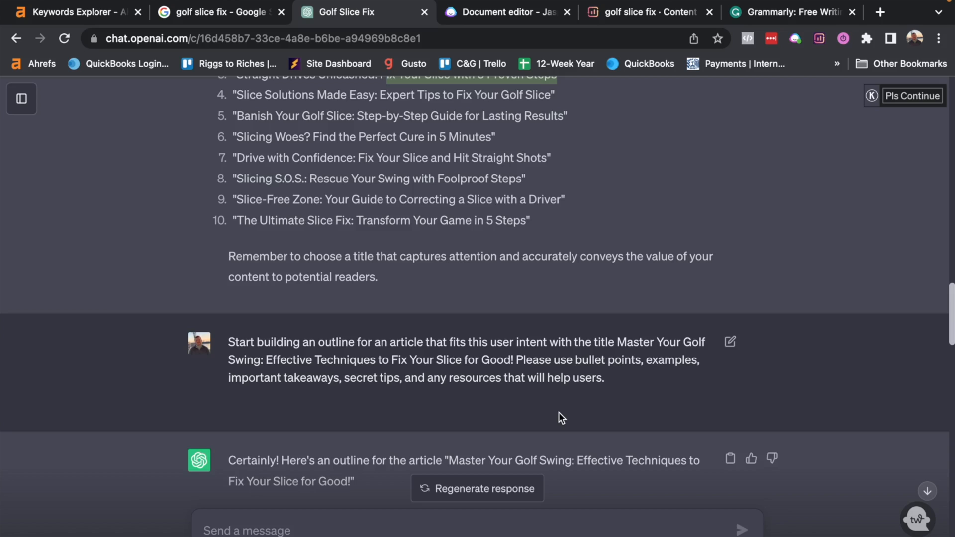
scroll(down, 3)
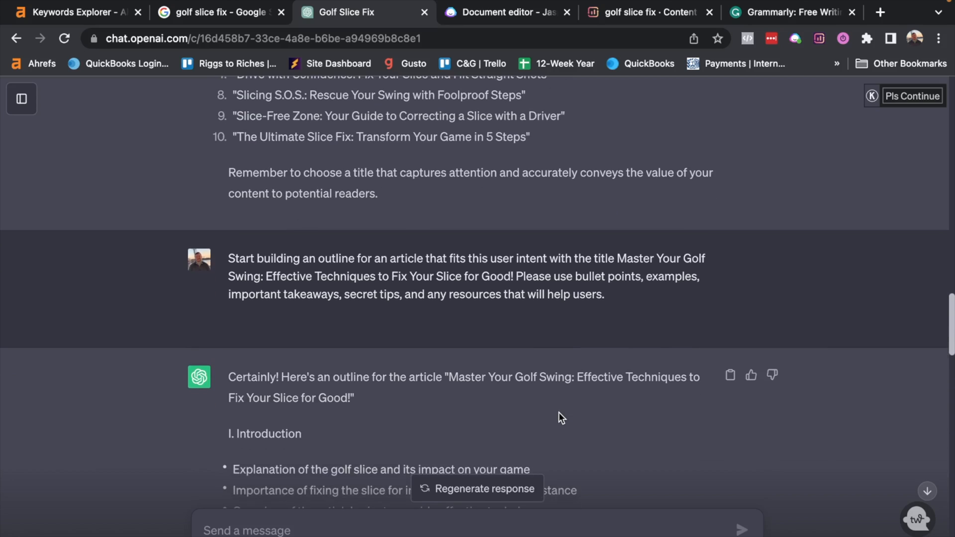
scroll(down, 3)
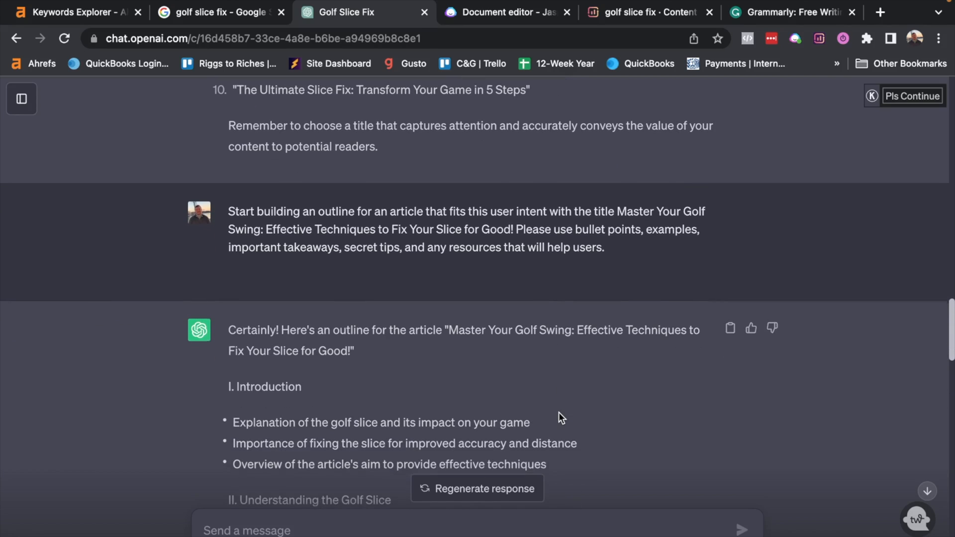